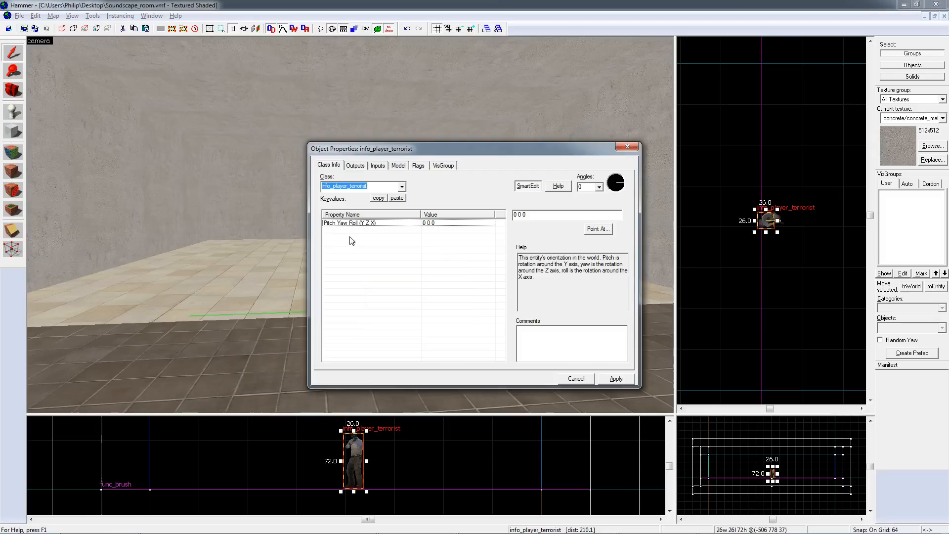
Change the terrorist spawn entity's class to env_soundscape
type("sound")
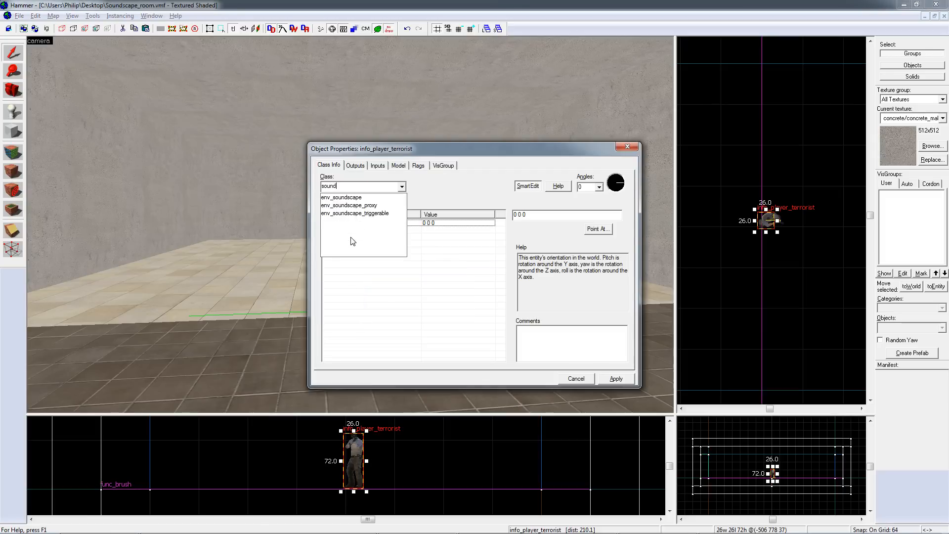
left_click(350, 205)
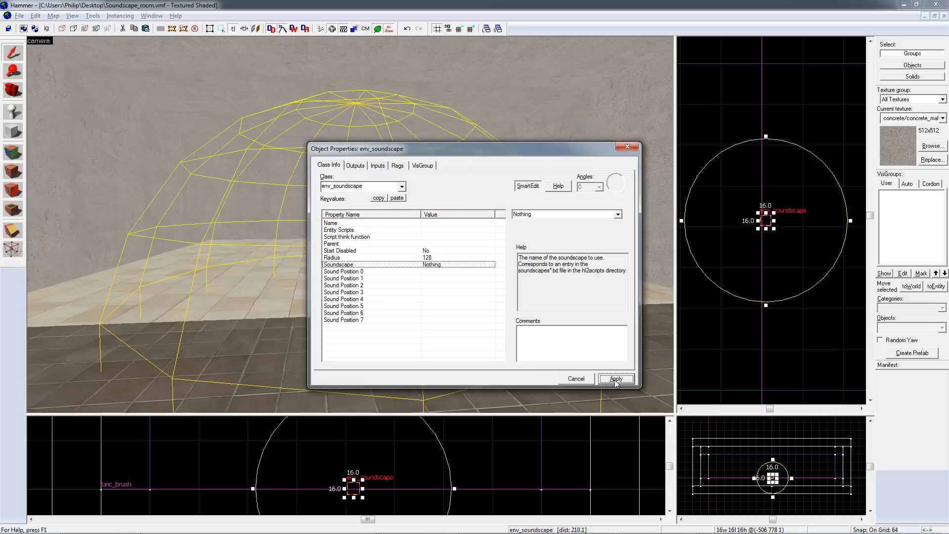
mouse_move(441, 270)
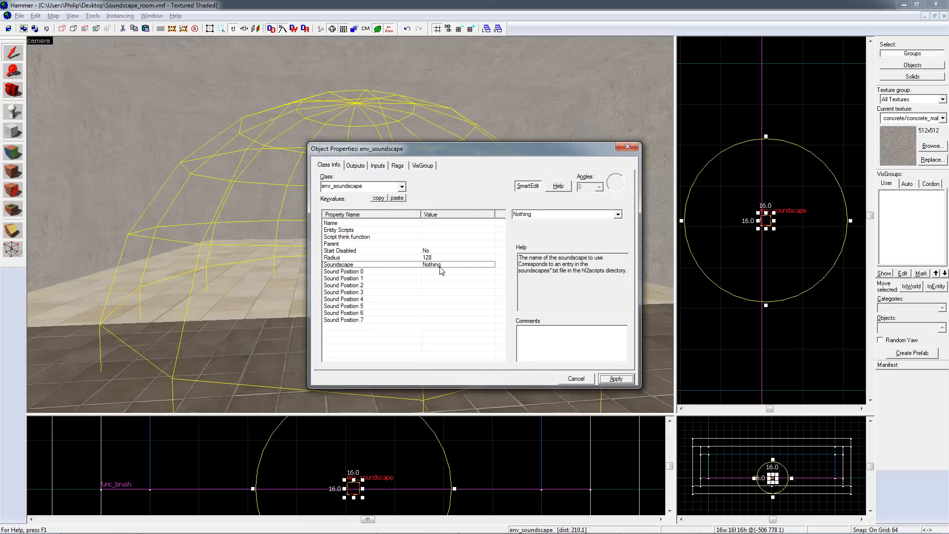
Set the Soundscape value to dust2.indoors and close Object Properties
left_click(563, 213)
type("dust2.indoors")
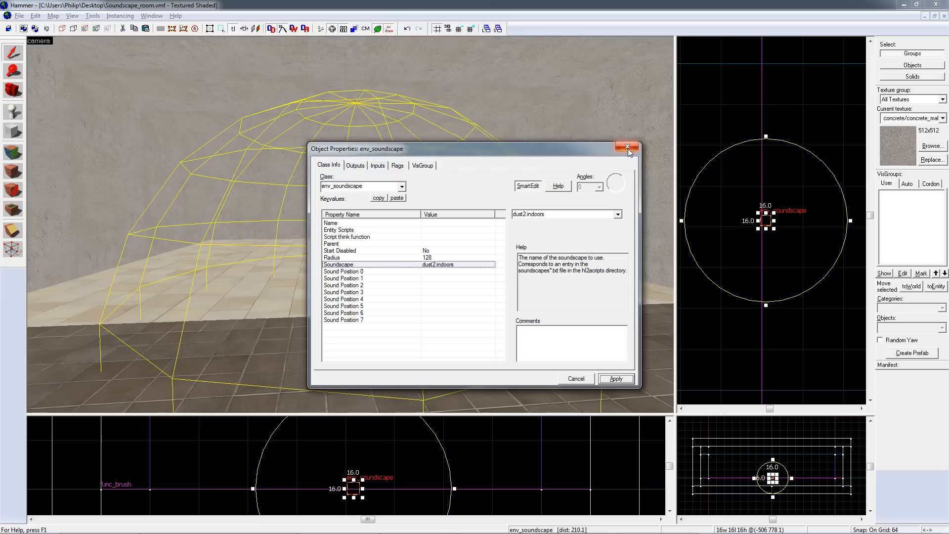
left_click(628, 148)
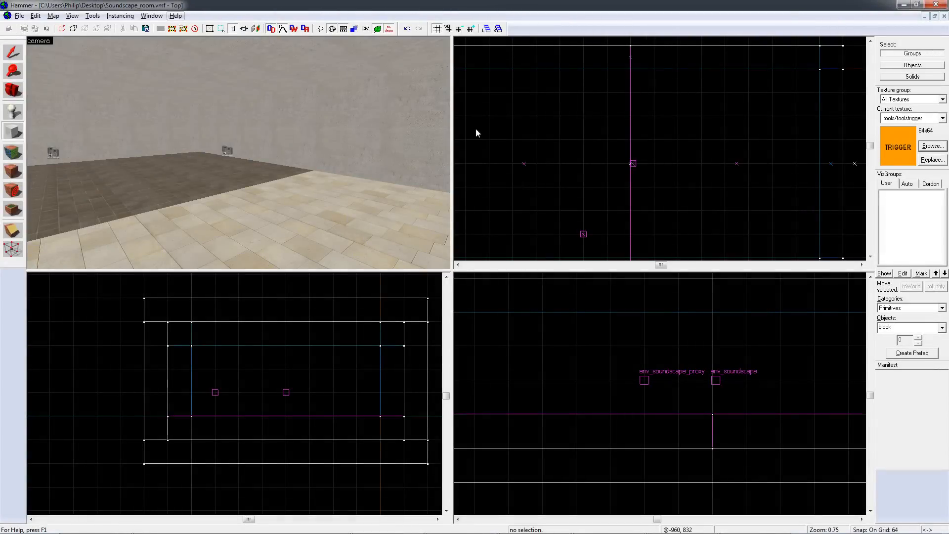
Draw a 256x192 box brush, make it a trigger_soundscape with Soundscape MYSOUNDSCAPER
left_click_drag(531, 89, 633, 163)
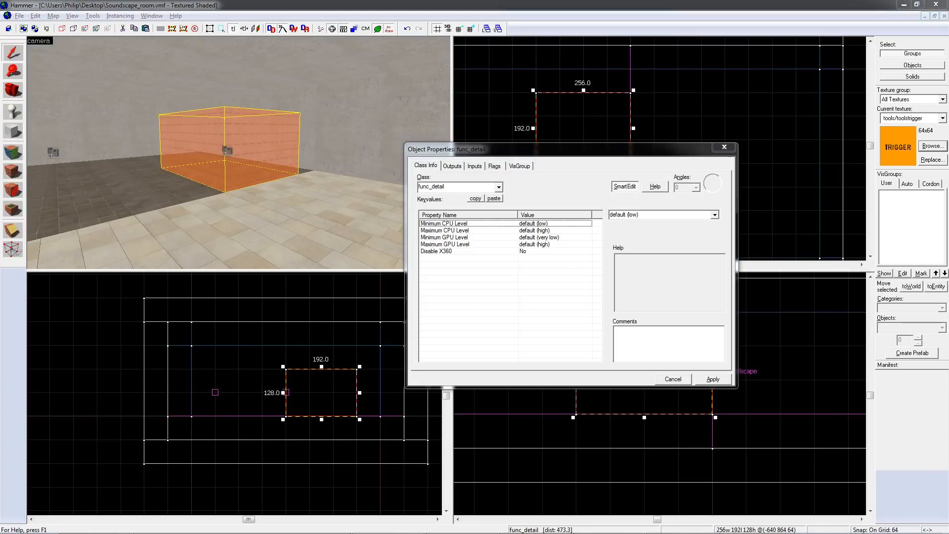
type("sound")
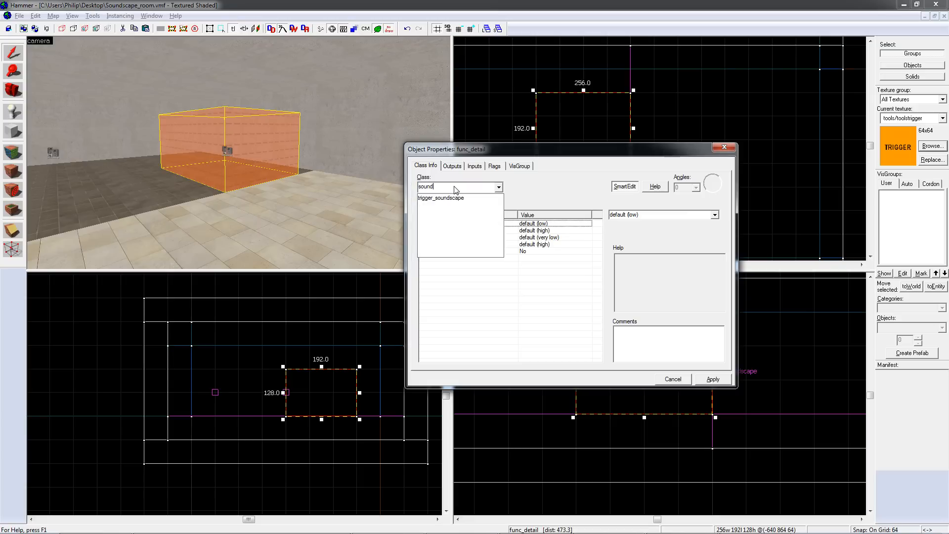
left_click(440, 198)
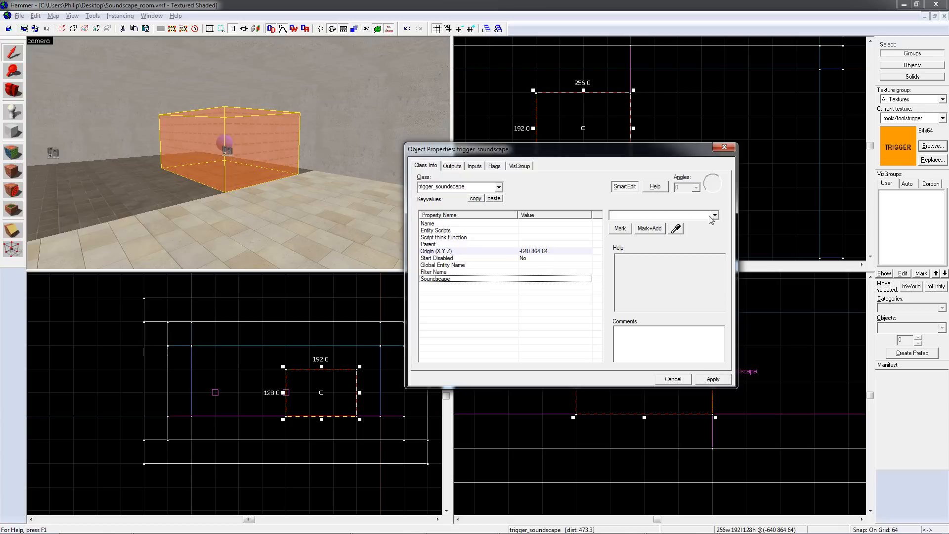
type("MYSOUNDSCAPER")
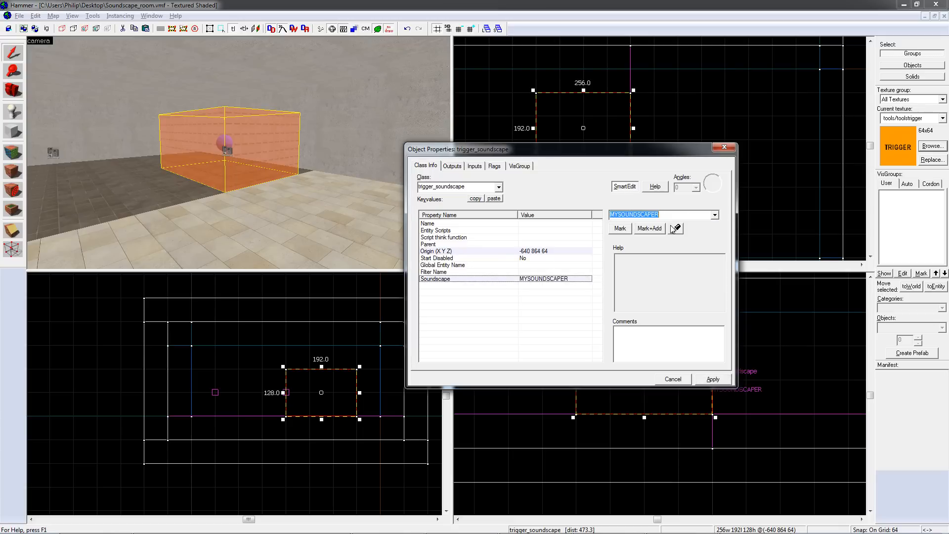
mouse_move(596, 229)
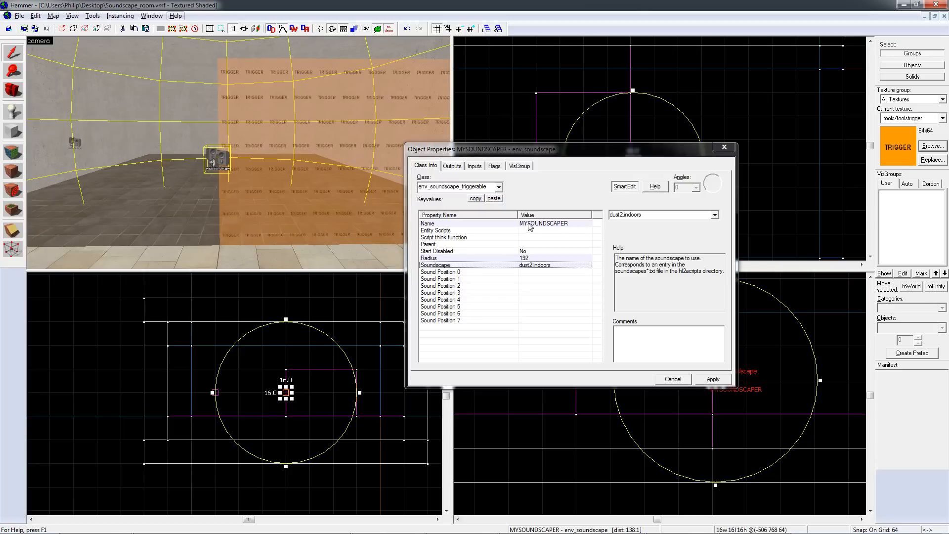
mouse_move(562, 227)
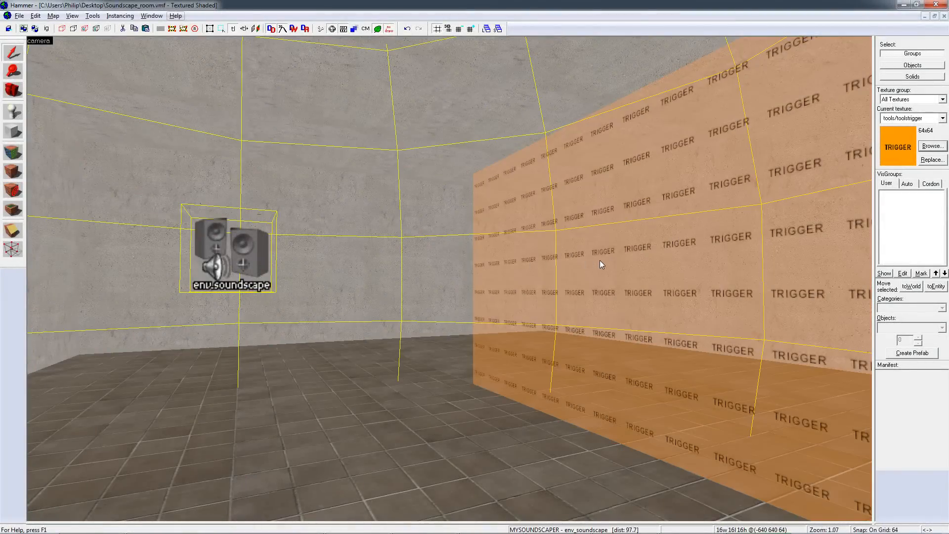
mouse_move(529, 270)
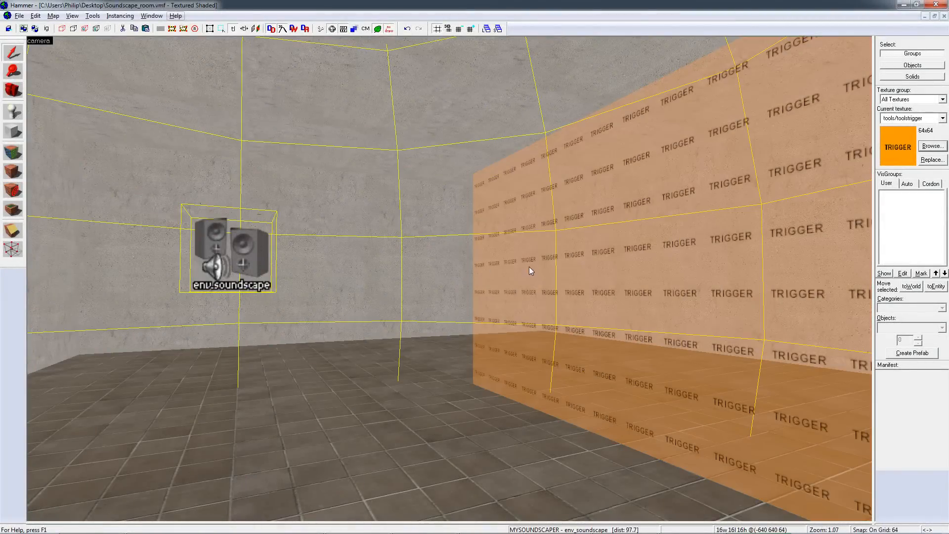